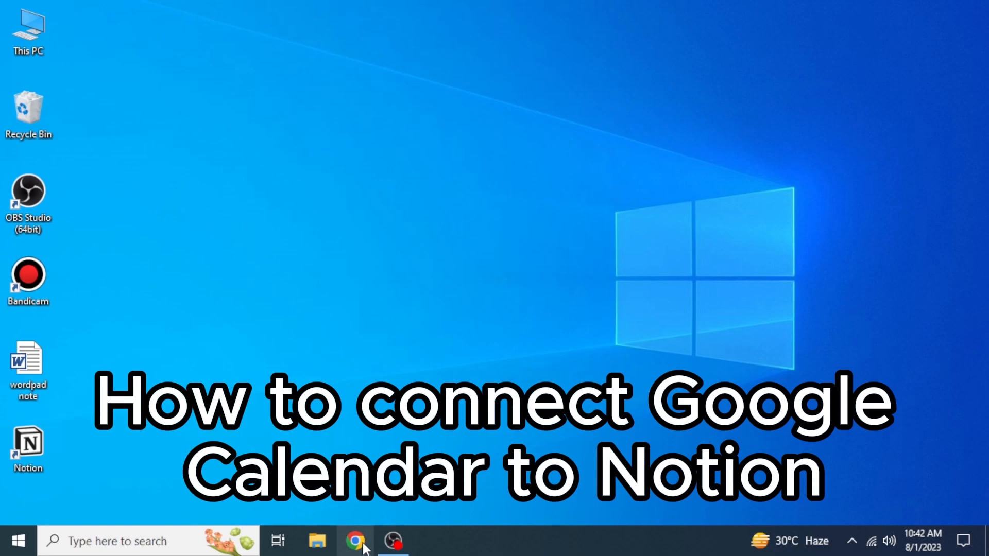
Launch Chrome and go to indify.co, landing on the My Widgets page.
{"action": "left_click", "coordinate": [355, 541]}
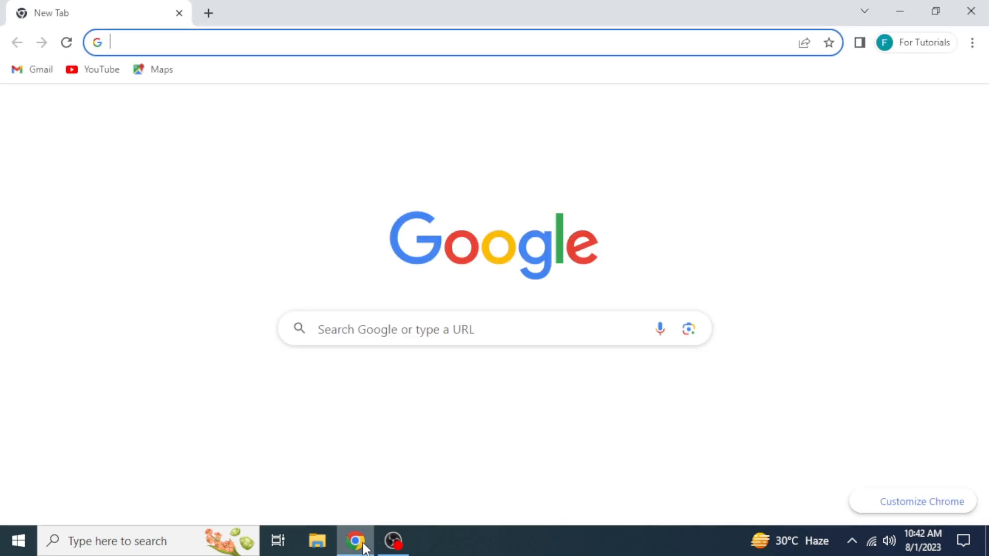
{"action": "type", "text": "indify.co"}
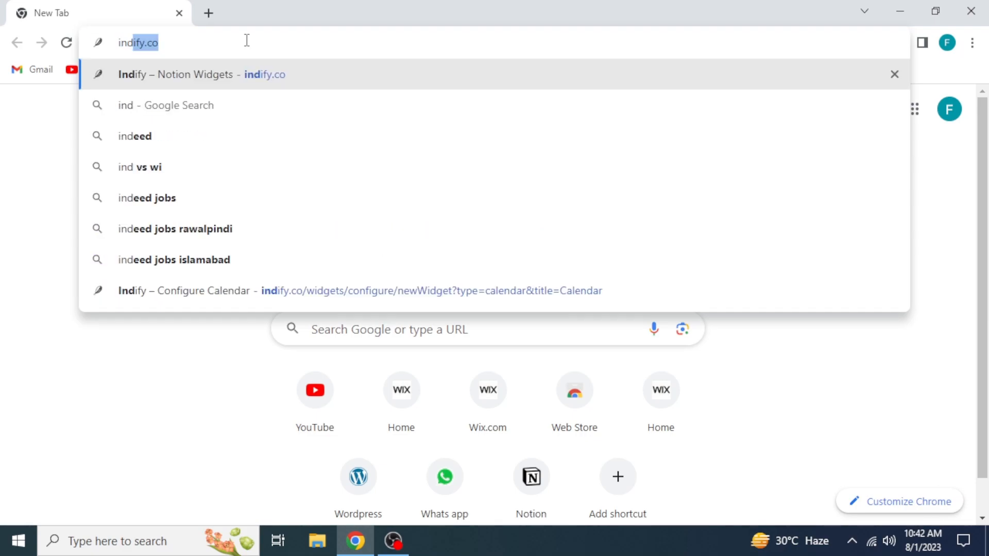
{"action": "left_click", "coordinate": [201, 74]}
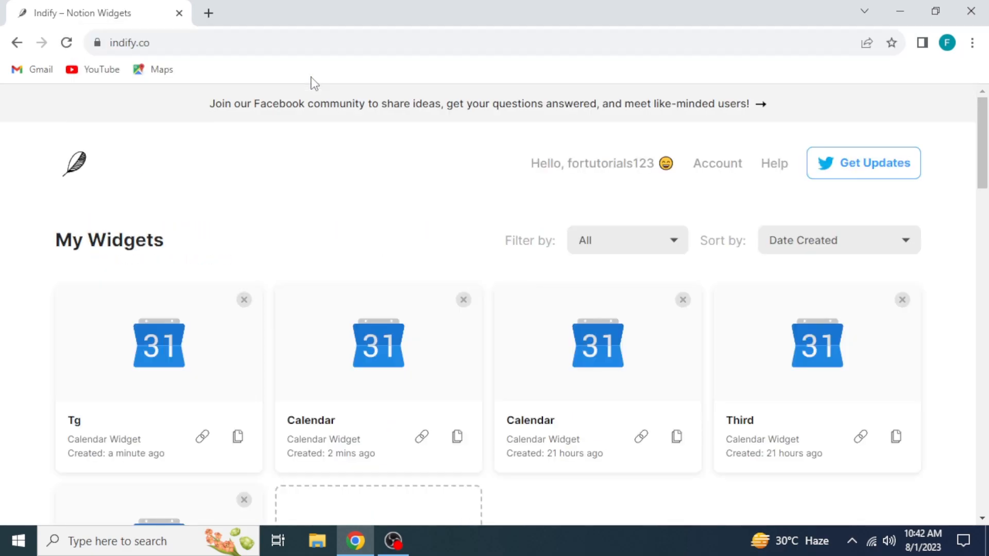
{"action": "mouse_move", "coordinate": [420, 189]}
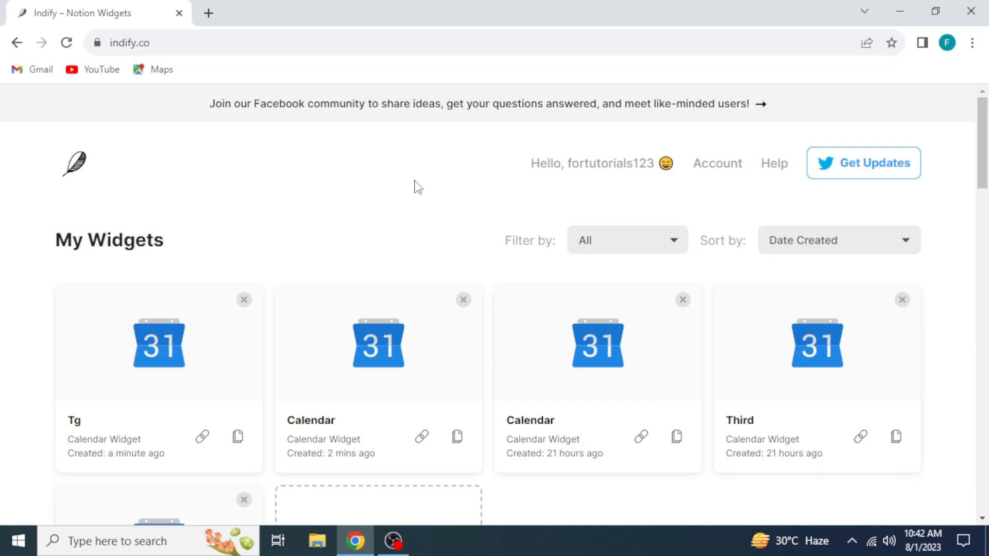
Scroll down to the Explore Widgets section showing the Google Calendar card.
{"action": "scroll", "scroll_direction": "down", "scroll_amount": 3}
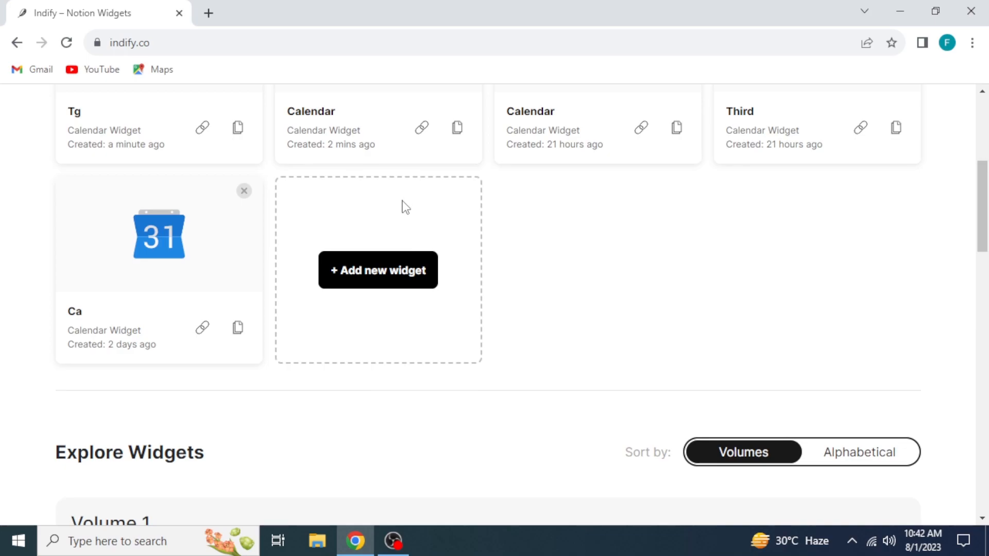
{"action": "scroll", "scroll_direction": "down", "scroll_amount": 3}
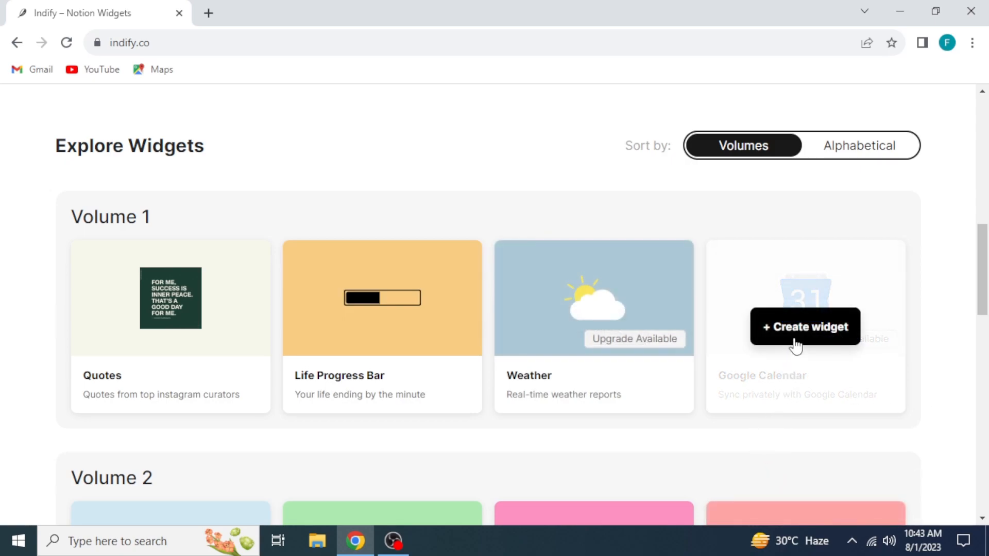
Create a new Google Calendar widget titled 'my new cal' and continue to its configuration.
{"action": "left_click", "coordinate": [805, 327]}
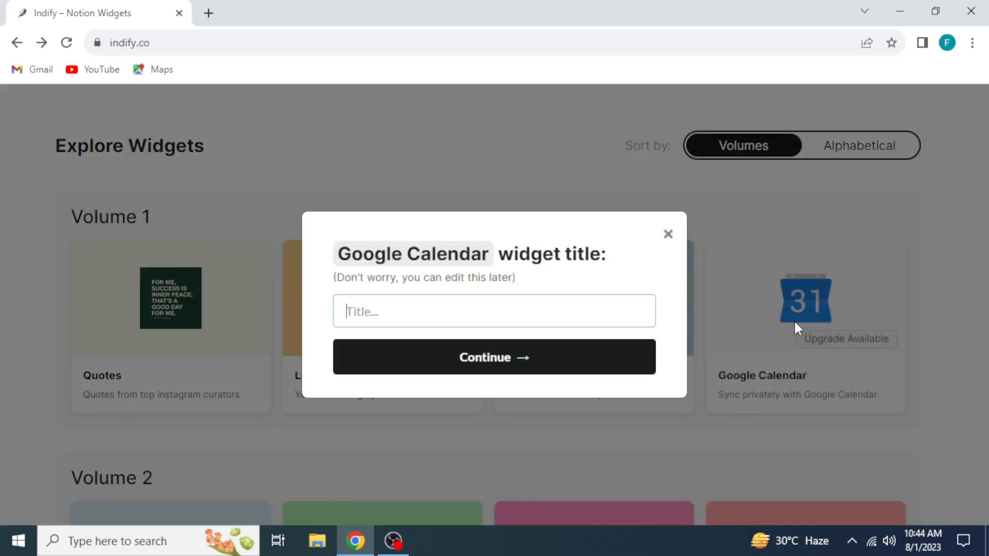
{"action": "type", "text": "my new cal"}
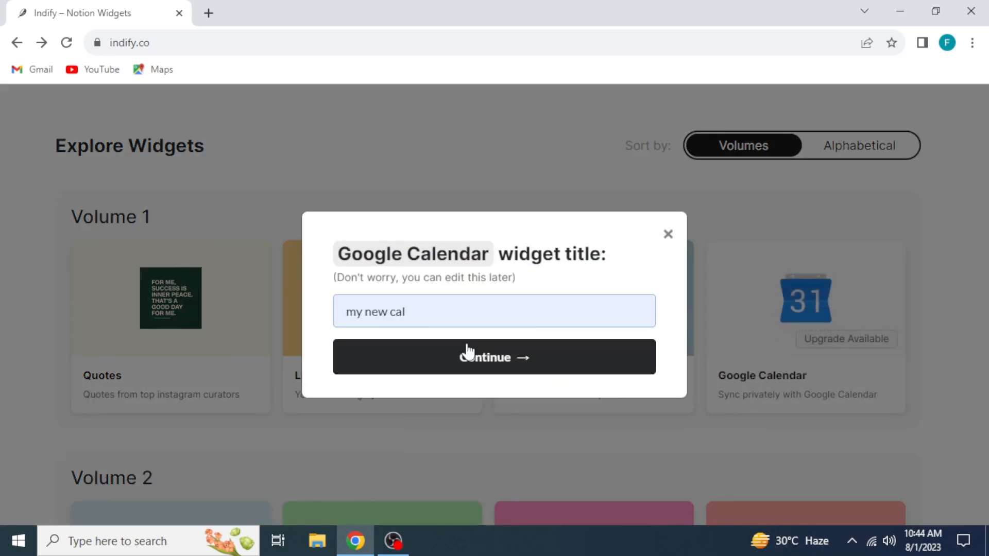
{"action": "left_click", "coordinate": [493, 356]}
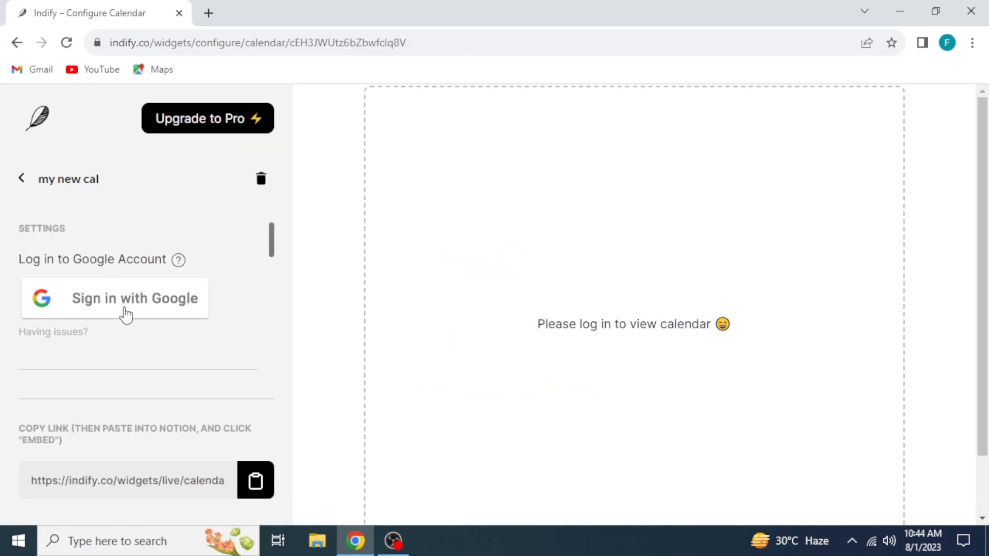
Sign in with Google and grant access so the widget shows the August 2023 calendar.
{"action": "left_click", "coordinate": [115, 299]}
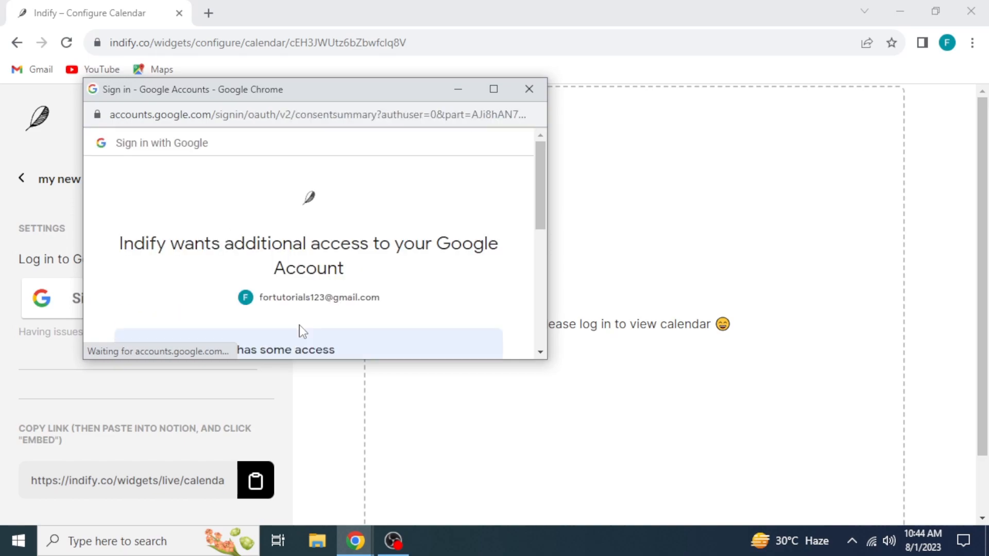
{"action": "scroll", "scroll_direction": "down", "scroll_amount": 3}
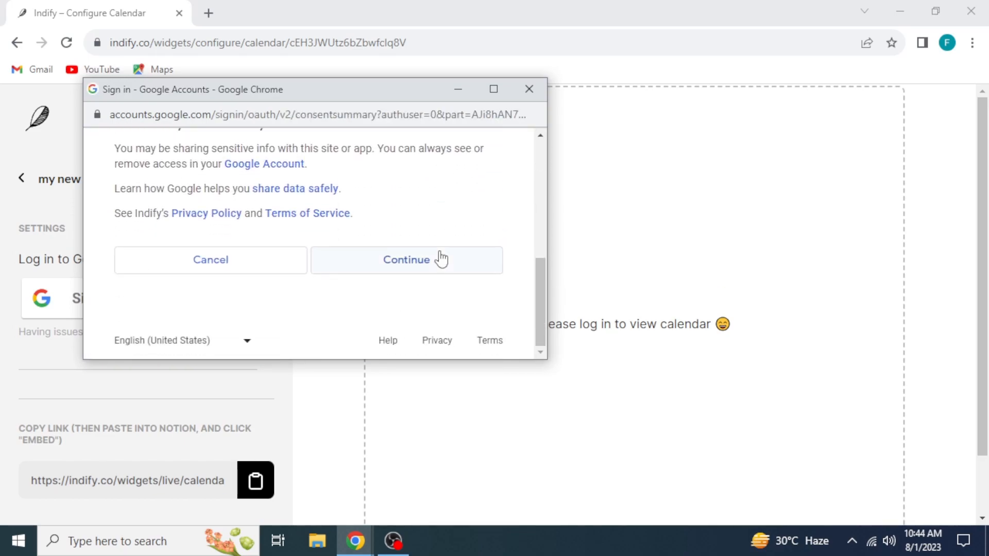
{"action": "left_click", "coordinate": [406, 260]}
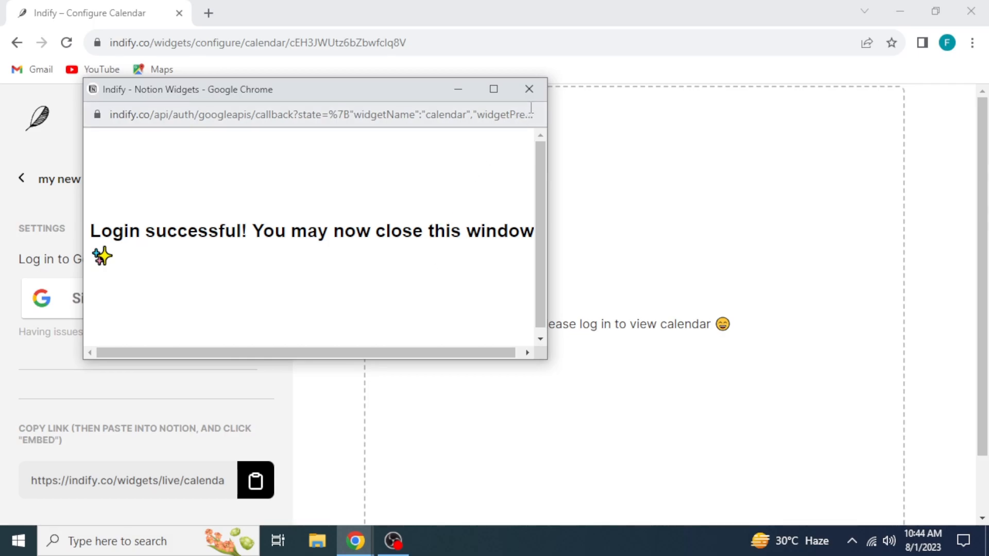
{"action": "left_click", "coordinate": [529, 88]}
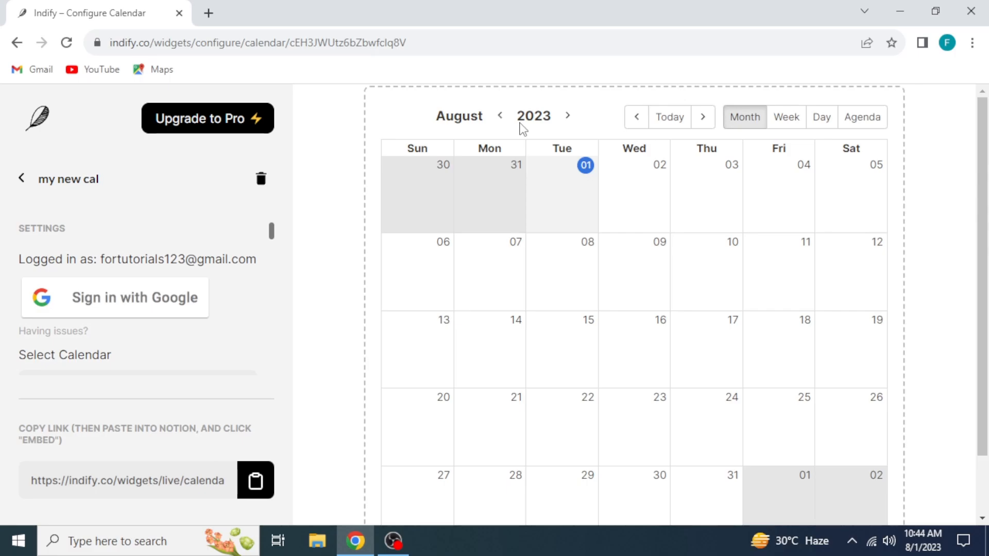
{"action": "scroll", "scroll_direction": "down", "scroll_amount": 3}
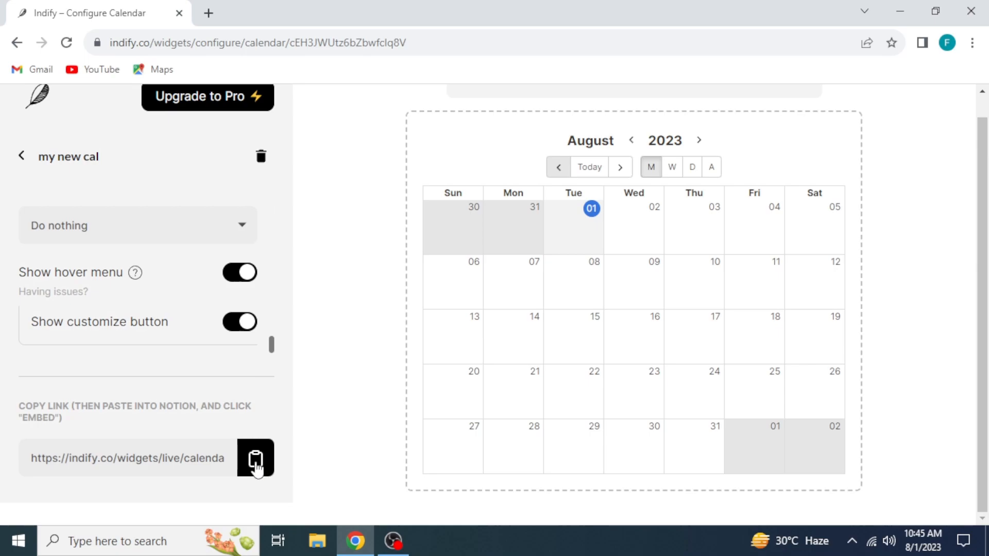
Copy the widget's live embed link to the clipboard.
{"action": "left_click", "coordinate": [256, 457]}
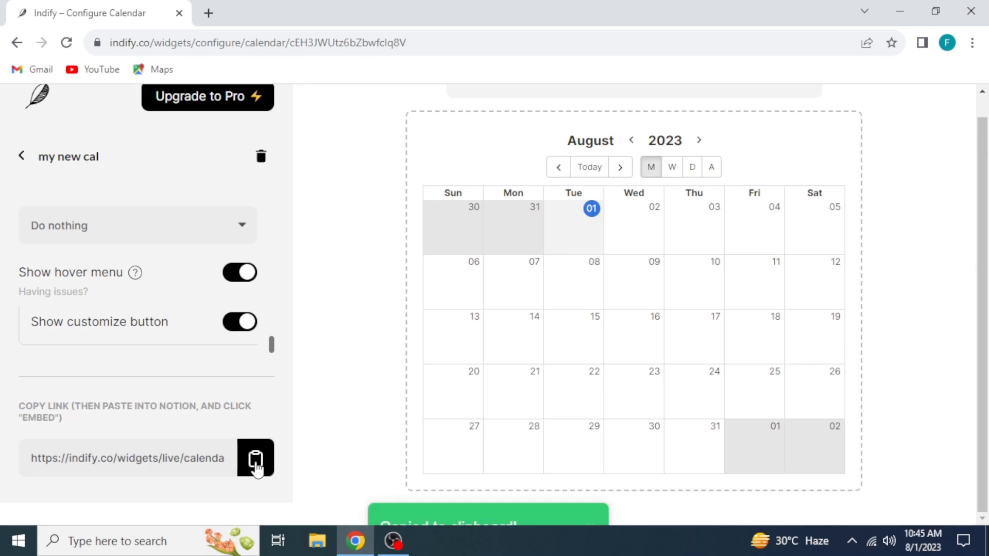
{"action": "left_click", "coordinate": [256, 458]}
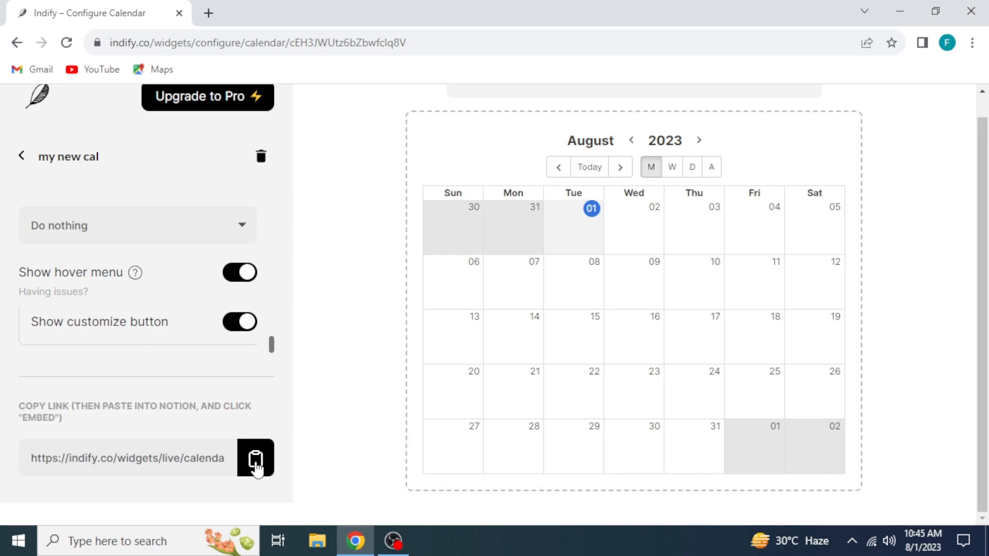
Start a new tab with Notion and a fresh Untitled page.
{"action": "left_click", "coordinate": [209, 13]}
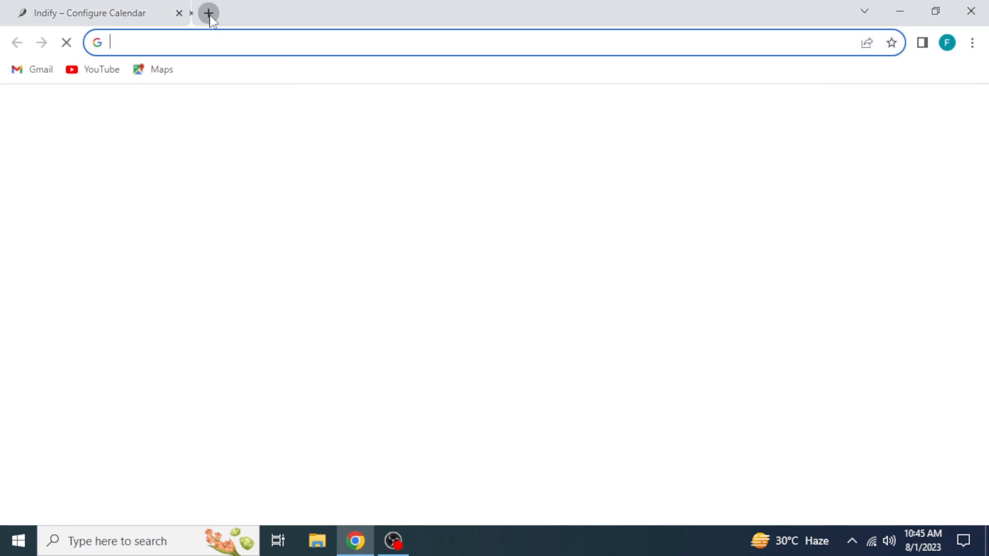
{"action": "left_click", "coordinate": [209, 12]}
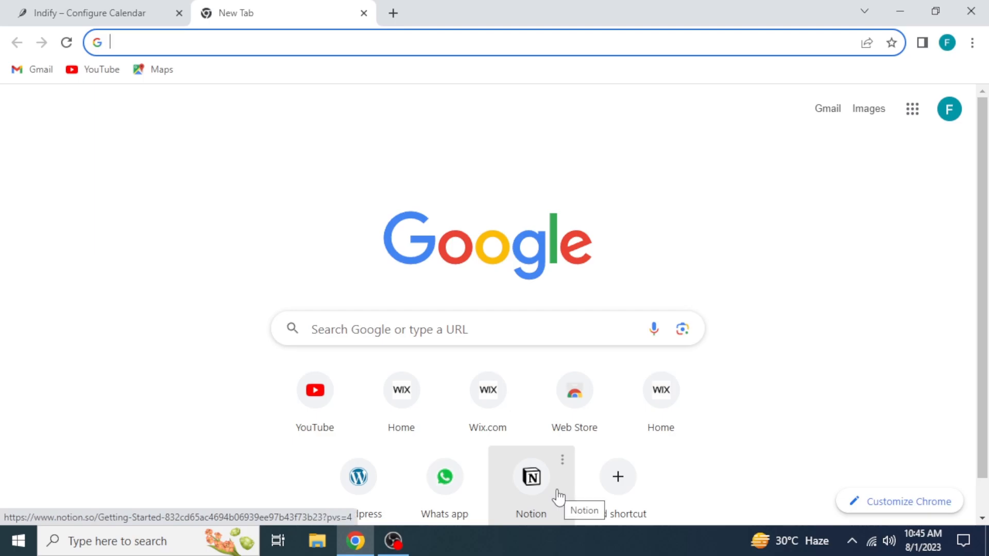
{"action": "left_click", "coordinate": [531, 476]}
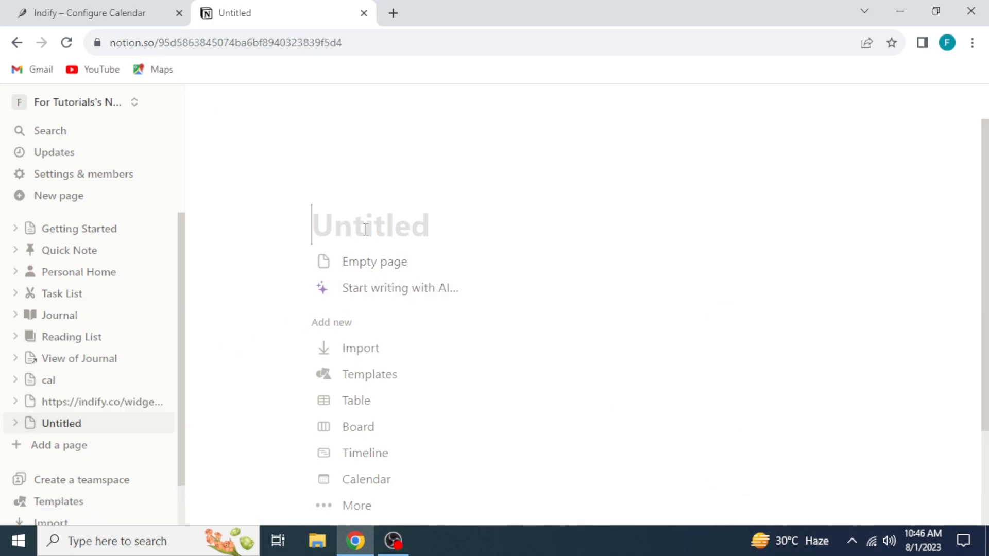
Title the page CALENDAR, paste the Indify link and turn it into an embed block.
{"action": "type", "text": "CALENDAR"}
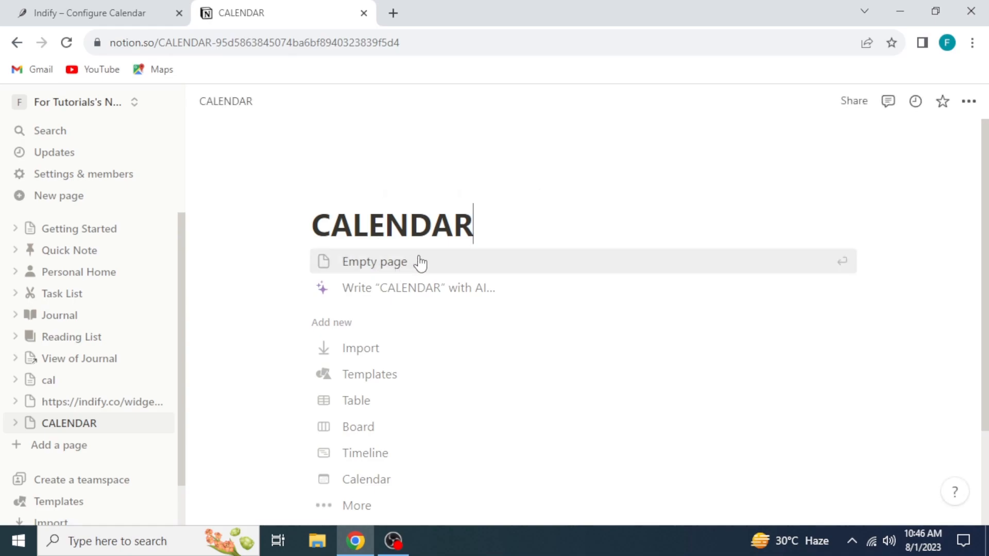
{"action": "right_click", "coordinate": [419, 262]}
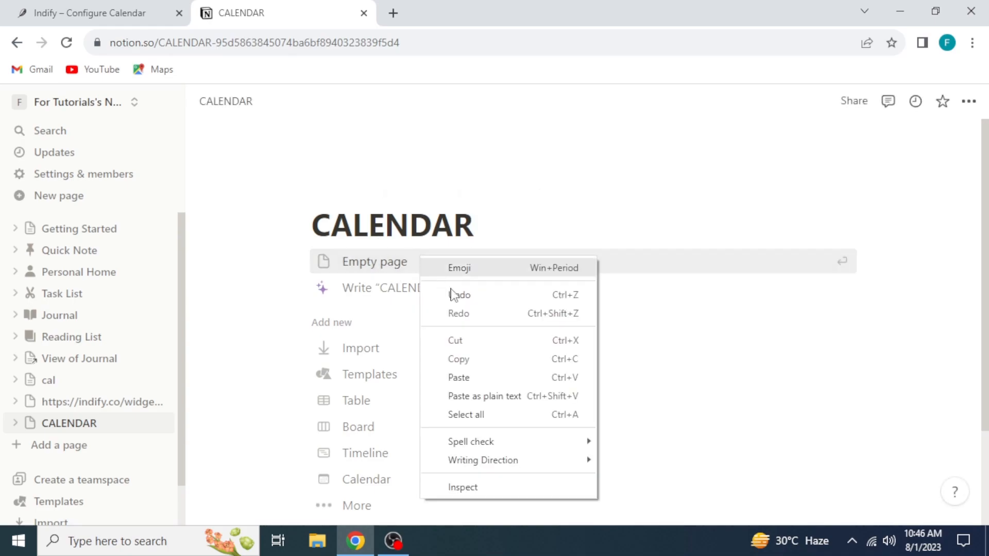
{"action": "mouse_move", "coordinate": [483, 384]}
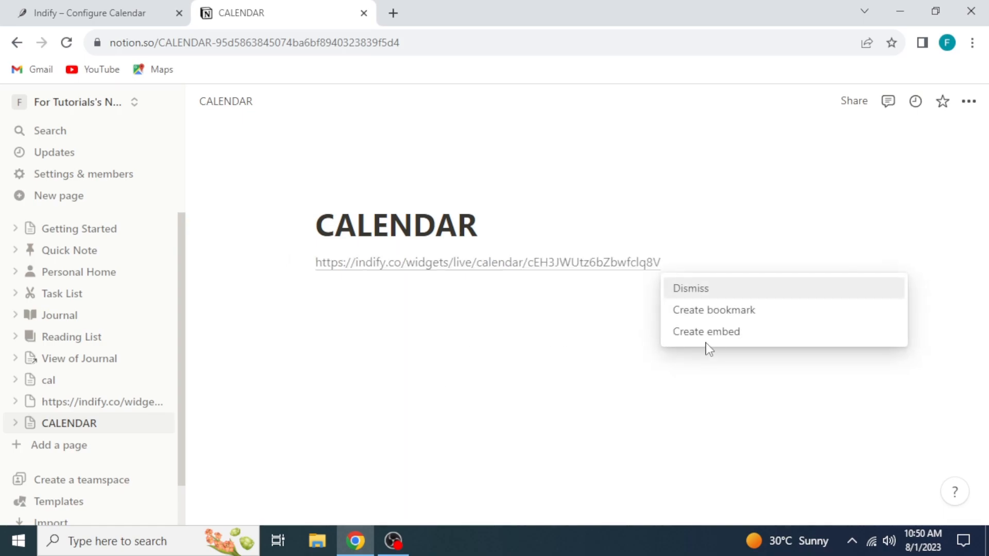
{"action": "left_click", "coordinate": [706, 330]}
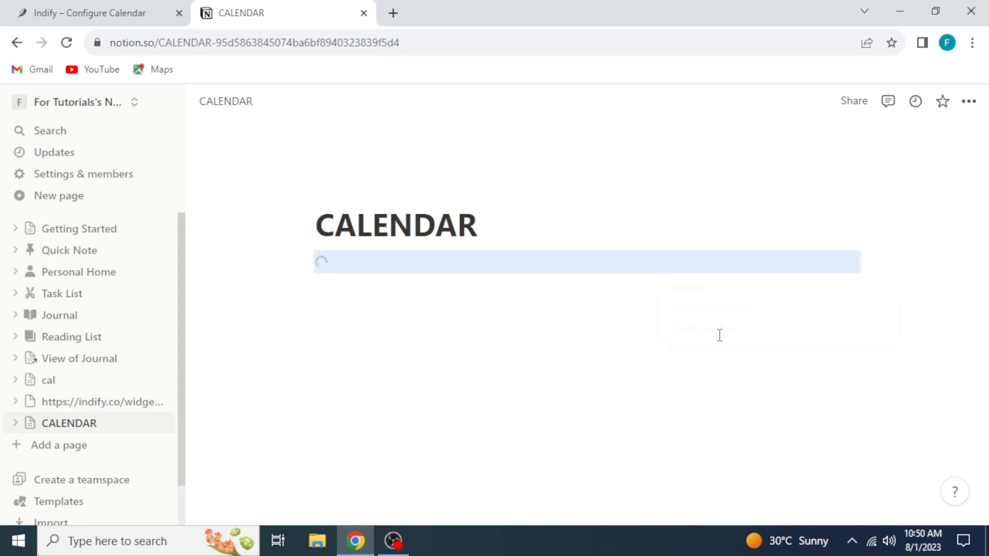